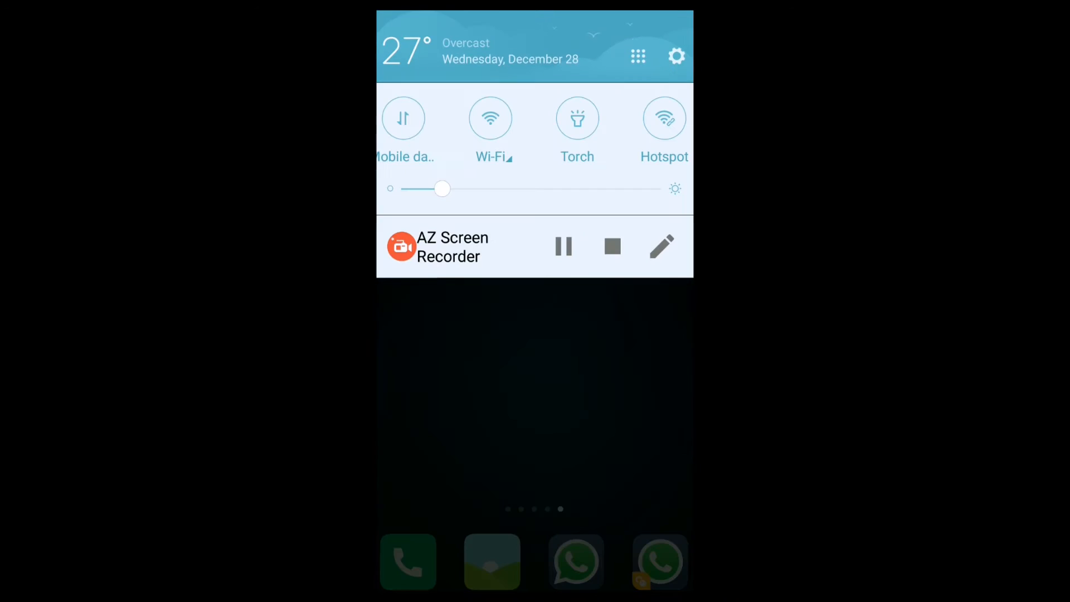
# Step: Open Settings from the notification shade's gear icon
pyautogui.click(676, 56)
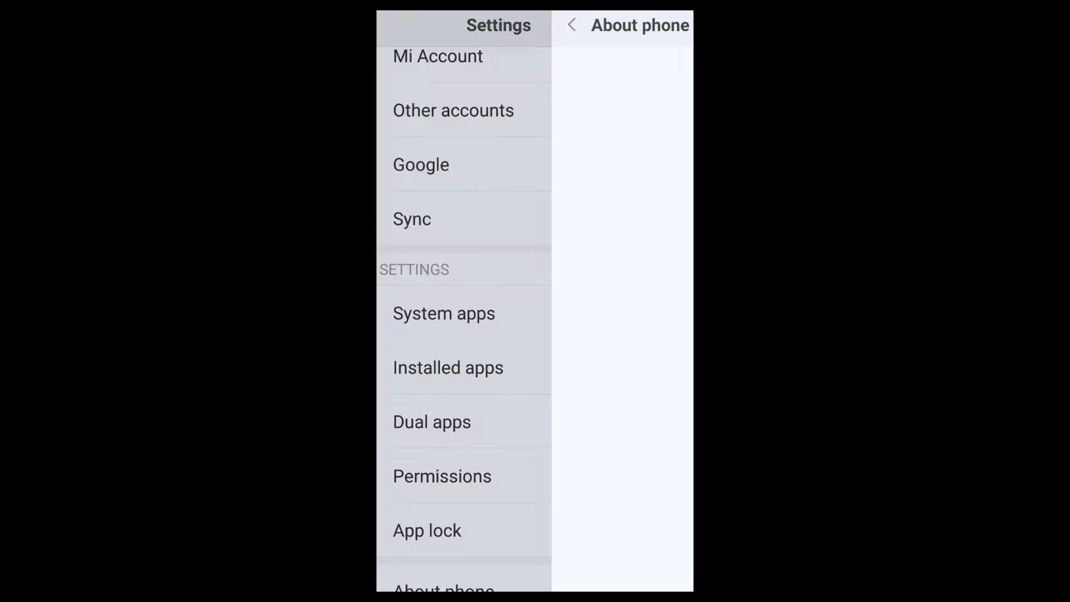
# Step: Go into About phone and reveal the MIUI version entry for unlocking developer mode
pyautogui.click(442, 587)
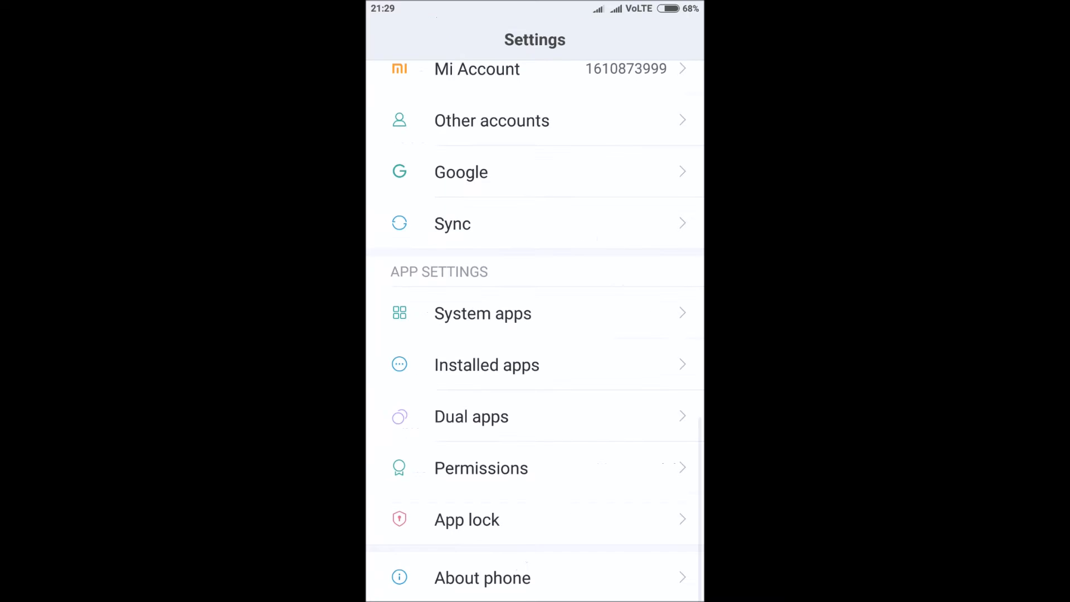
pyautogui.scroll(3)
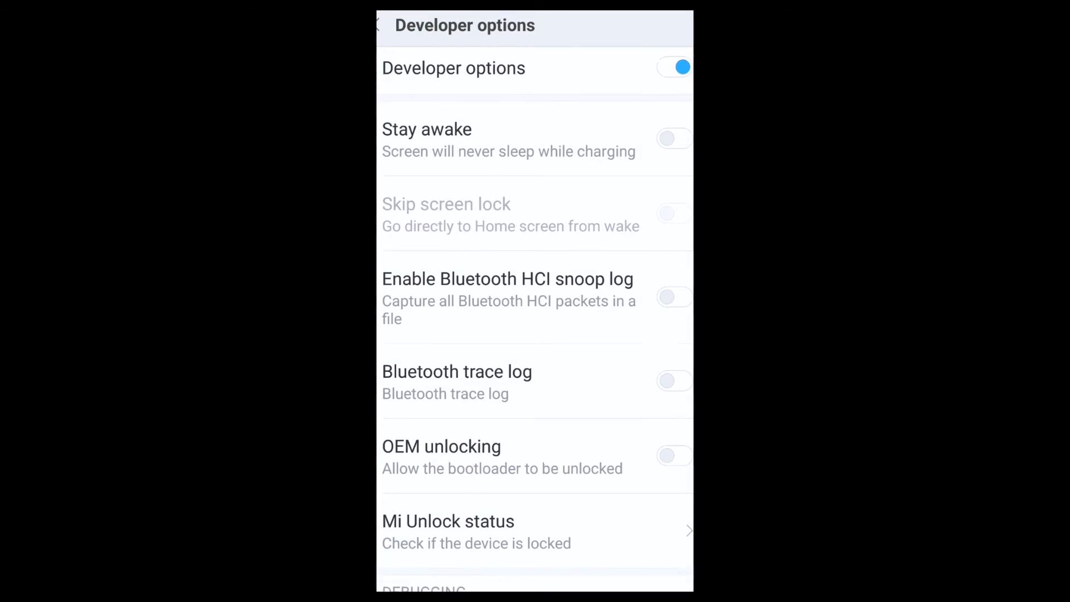
# Step: Reach the Debugging section and enable the USB debugging toggle
pyautogui.scroll(-3)
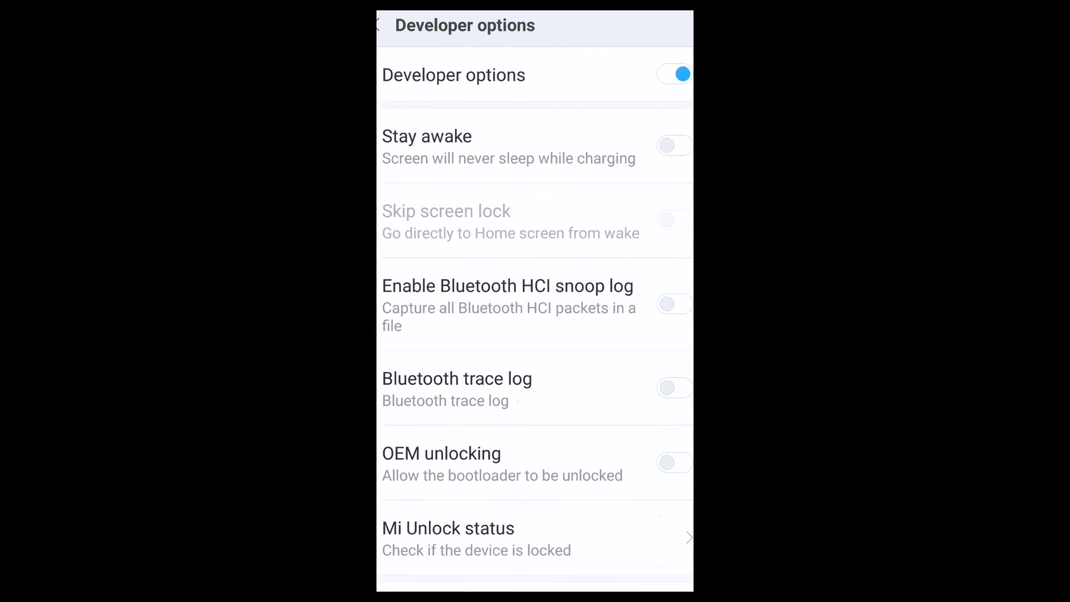
pyautogui.scroll(-3)
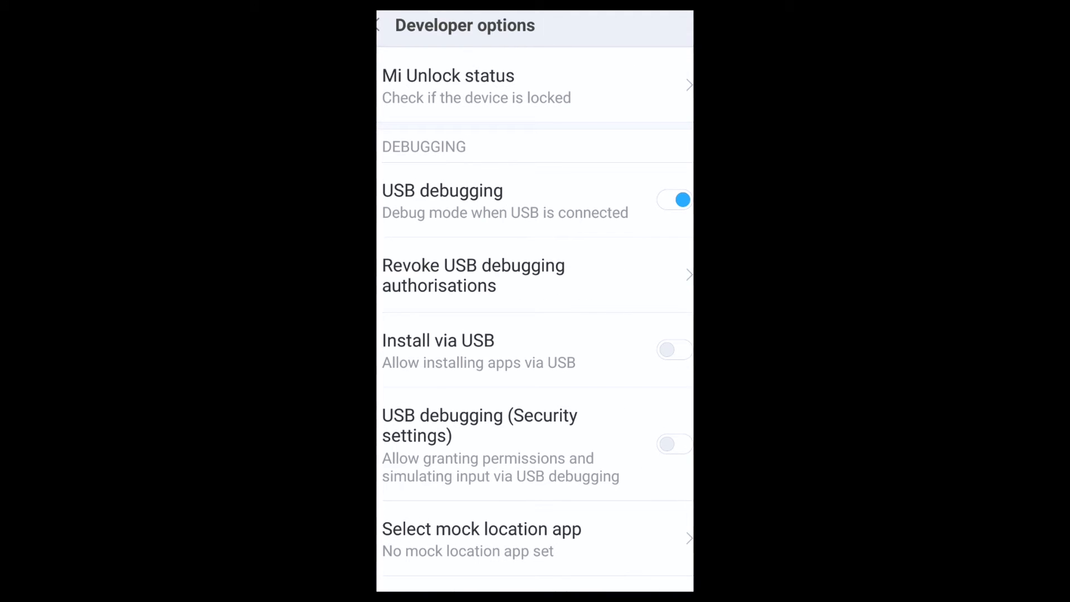
pyautogui.scroll(-3)
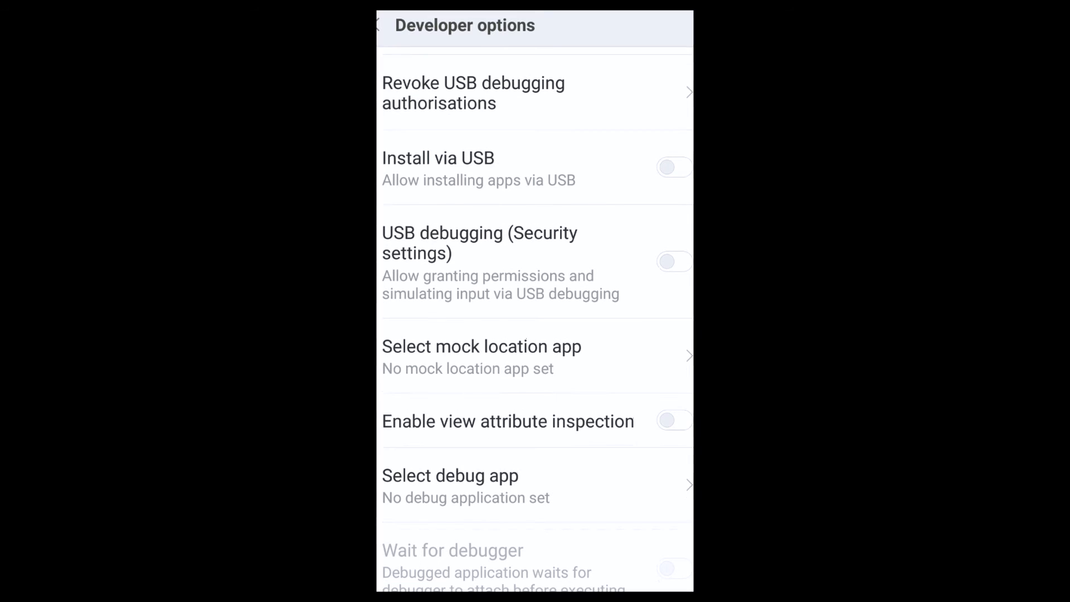